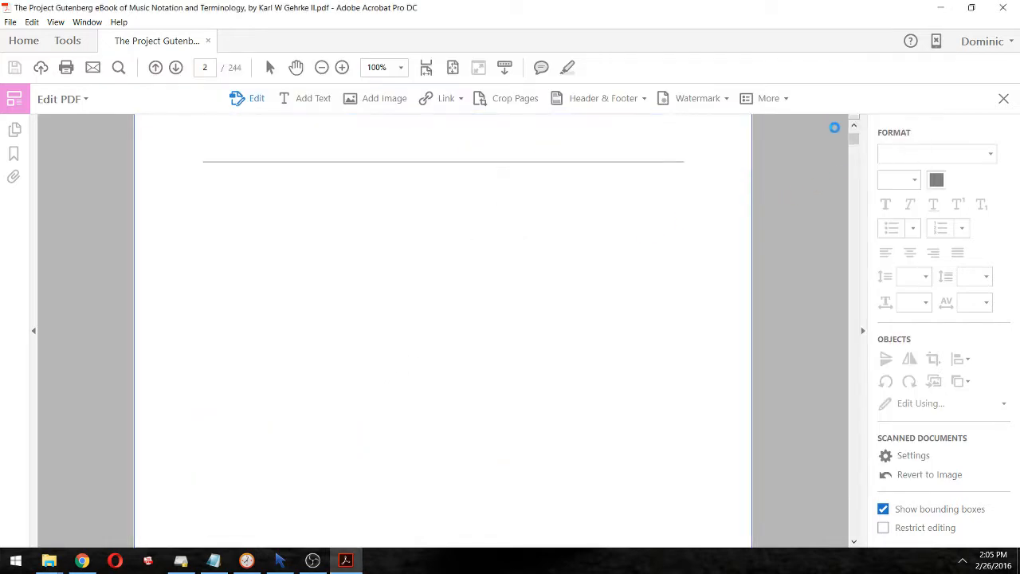
Step: Scroll to the Preface page and zoom until the whole page fits at 54.1%
scroll("down", 3)
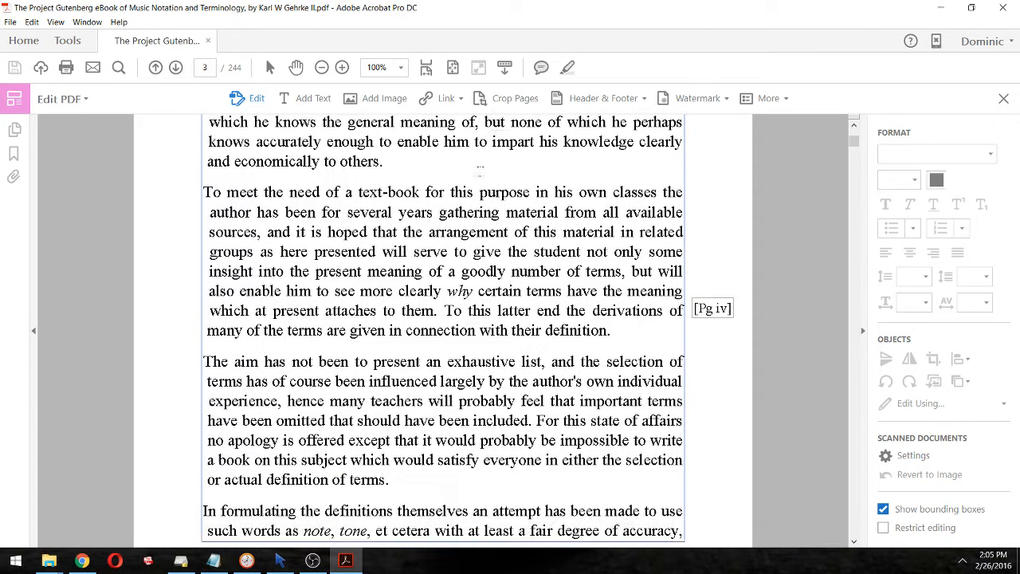
left_click(341, 67)
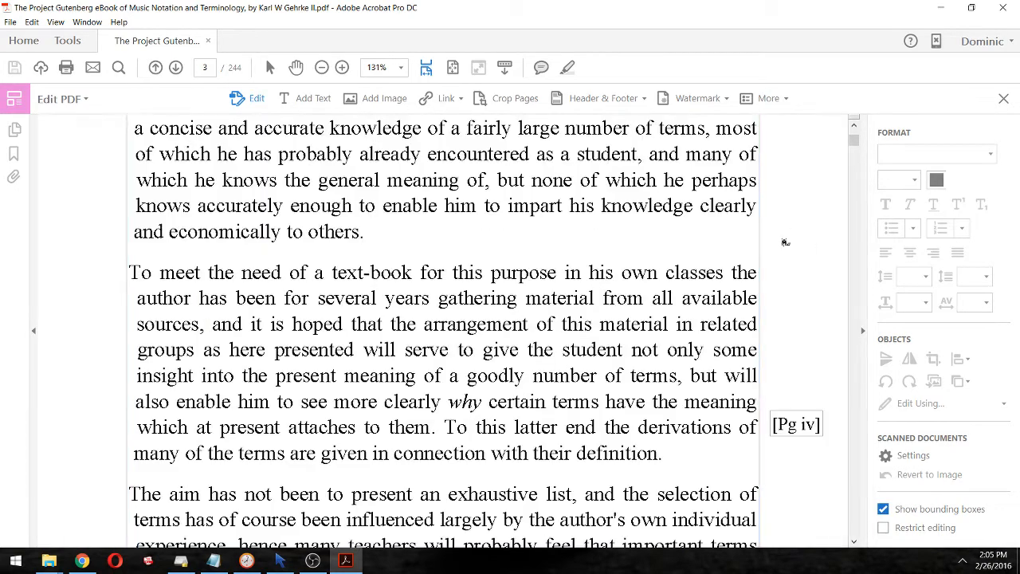
left_click(322, 67)
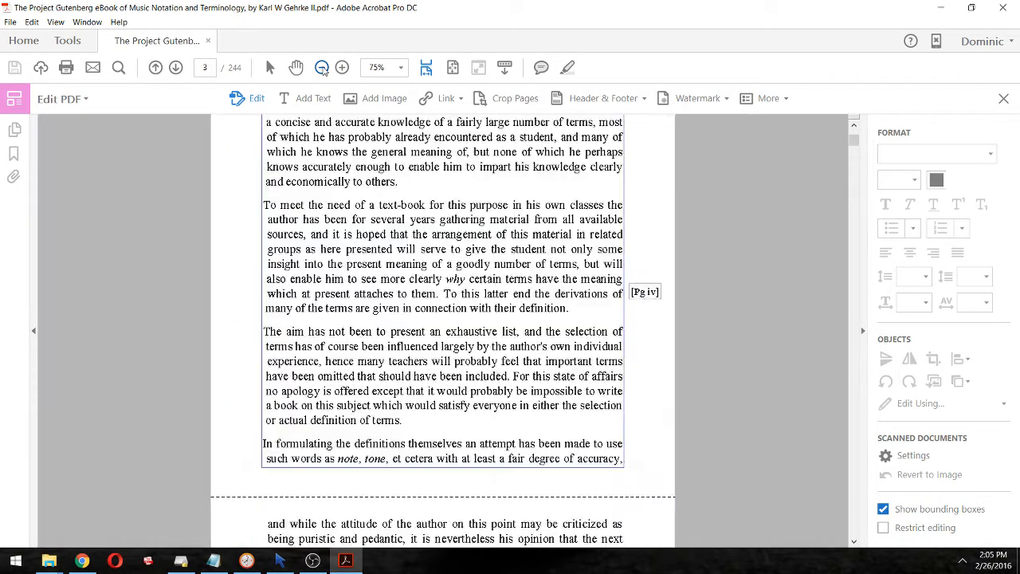
left_click(322, 67)
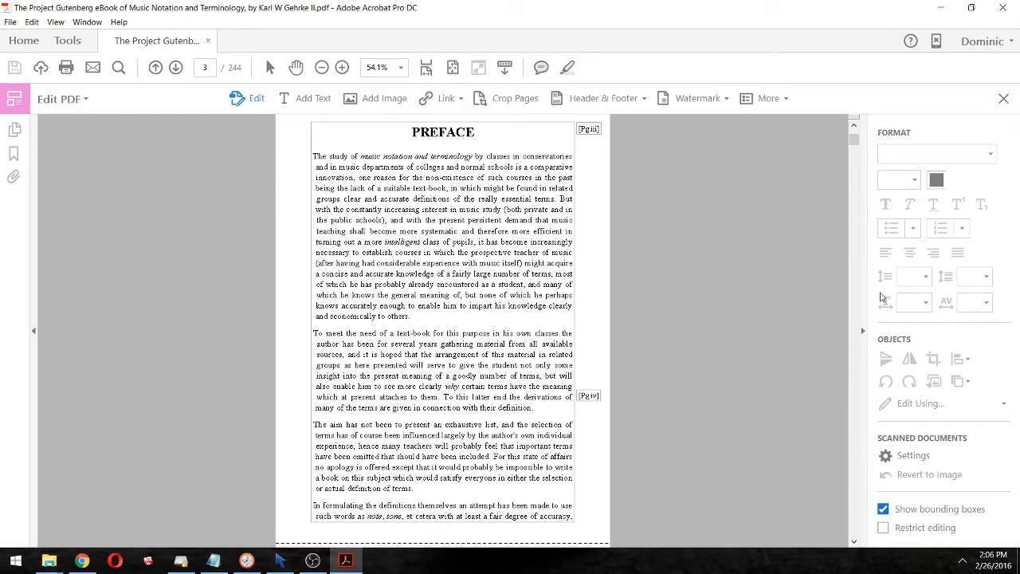
Step: Switch to the Redact toolset from Tools and choose a Mark for Redaction option
left_click(67, 42)
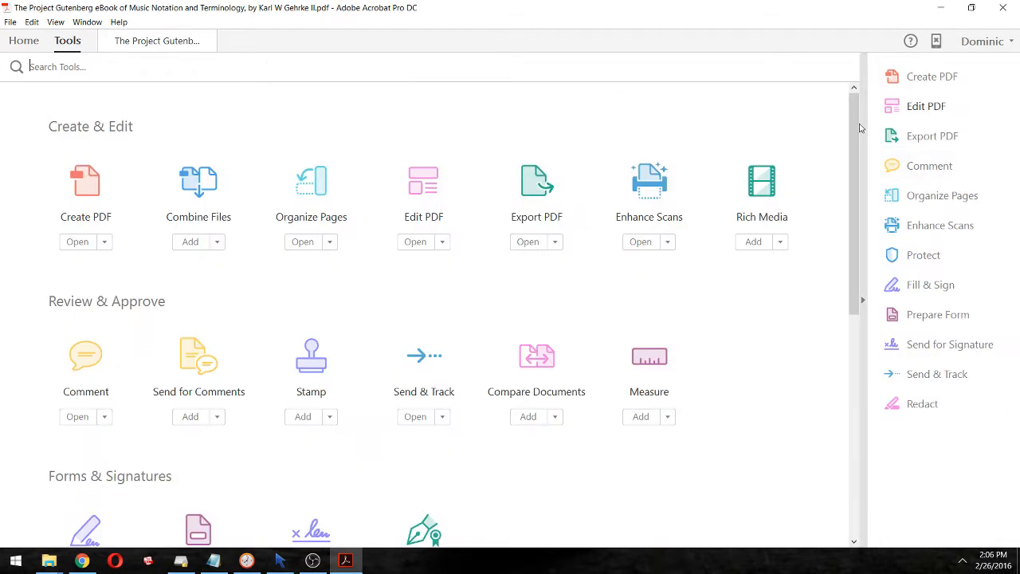
left_click(921, 403)
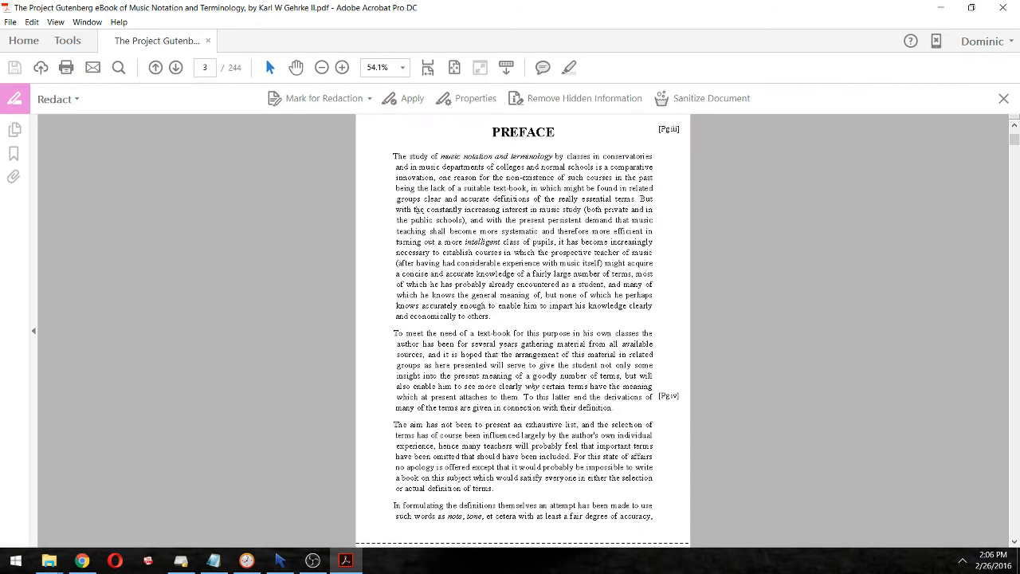
left_click(323, 99)
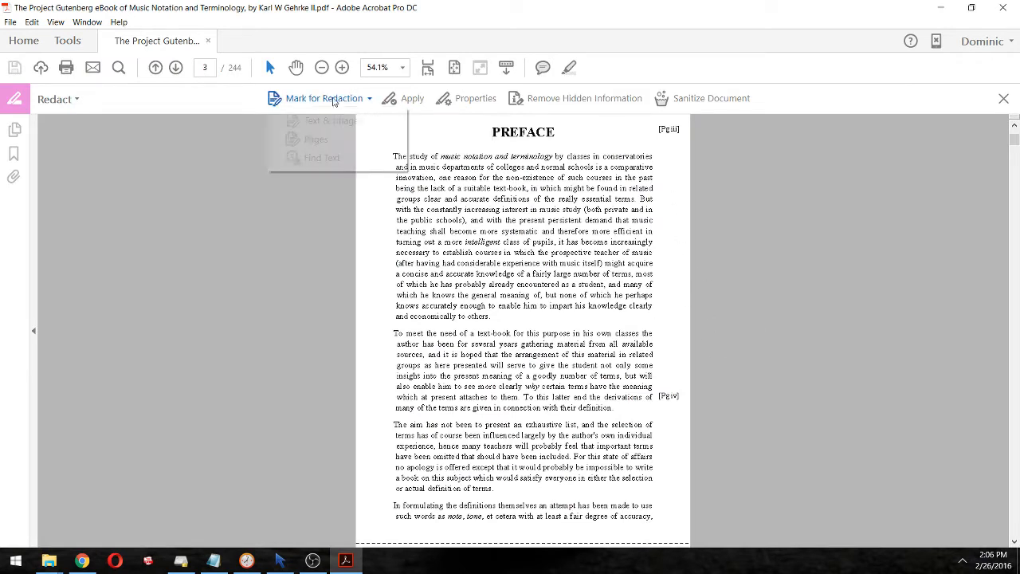
left_click(324, 99)
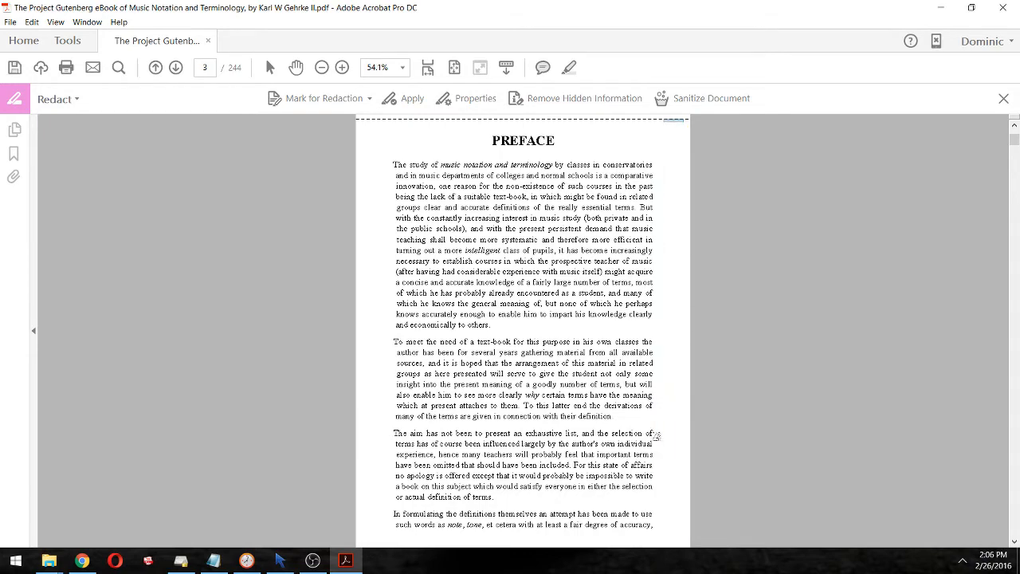
Step: Scroll the Preface page to reach the right margin strip holding [Pg iii] and [Pg iv]
scroll("down", 3)
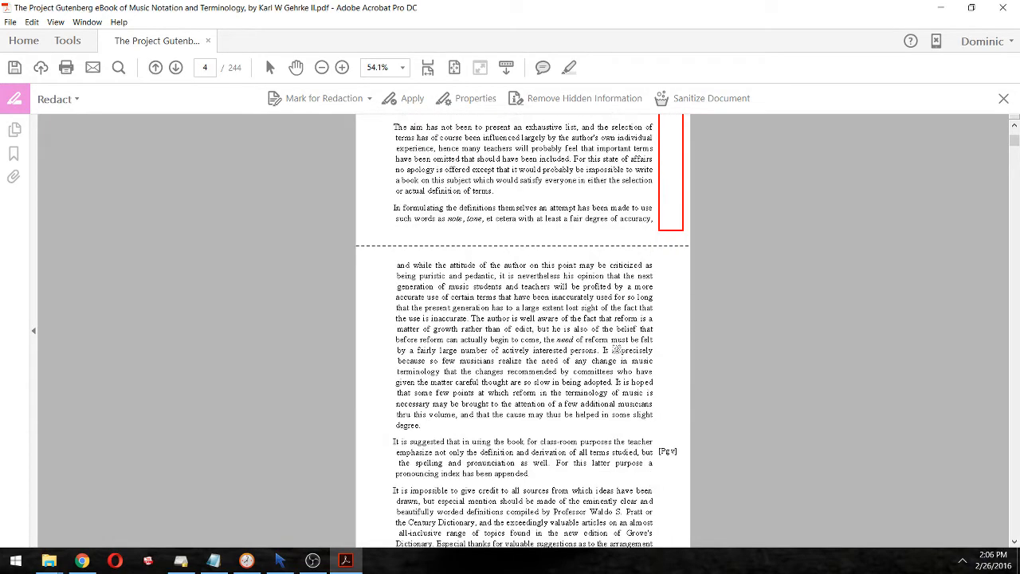
scroll("down", 3)
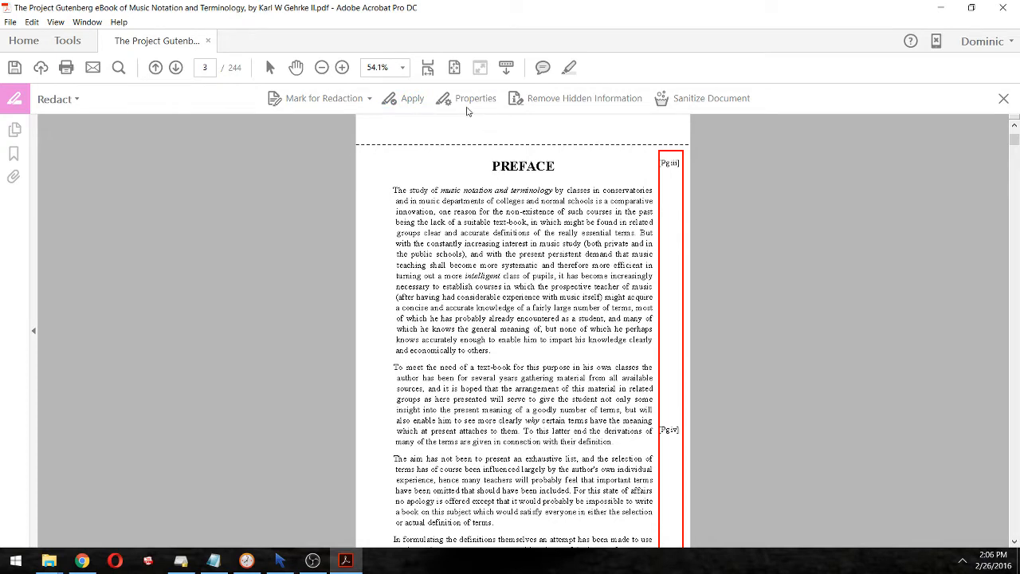
left_click(475, 99)
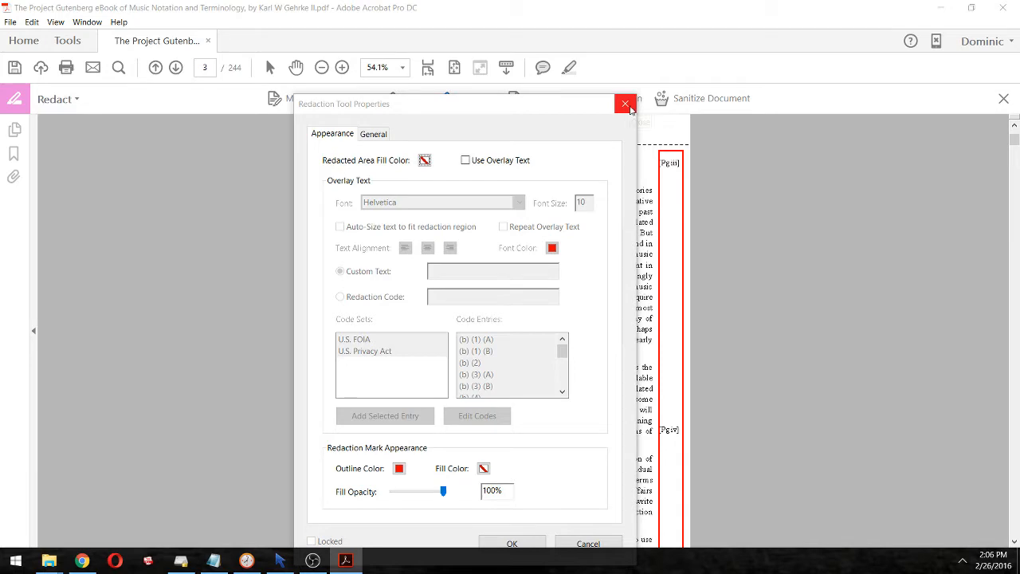
mouse_move(625, 105)
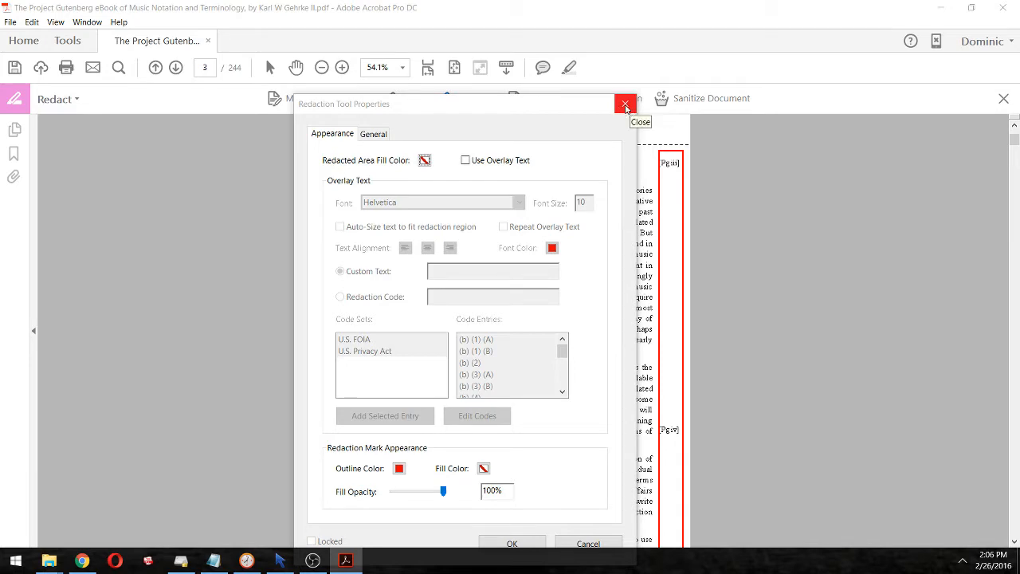
left_click(625, 104)
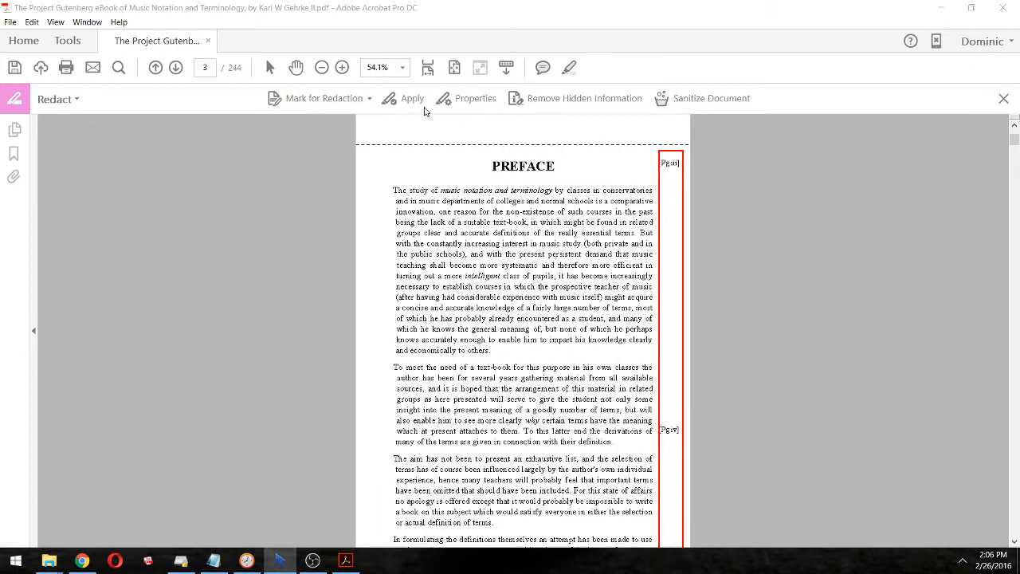
Step: Apply the margin redaction, confirming with OK and answering No to removing hidden information
right_click(673, 230)
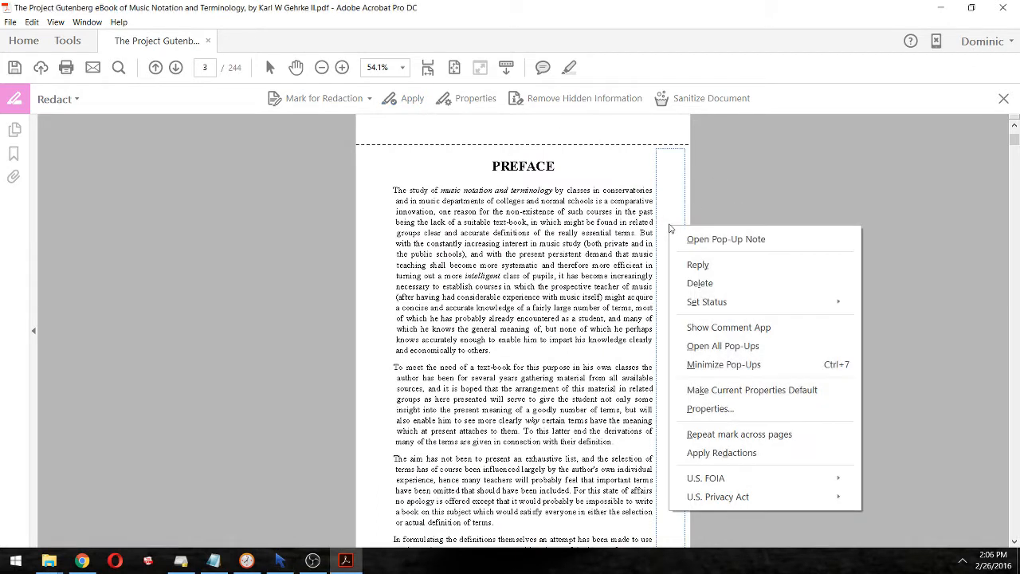
mouse_move(711, 408)
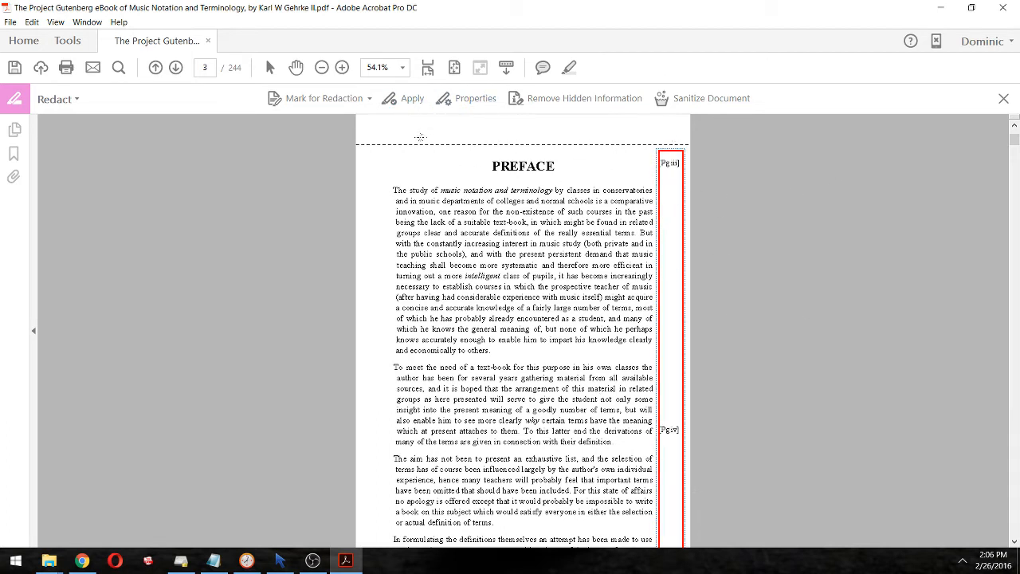
left_click(411, 98)
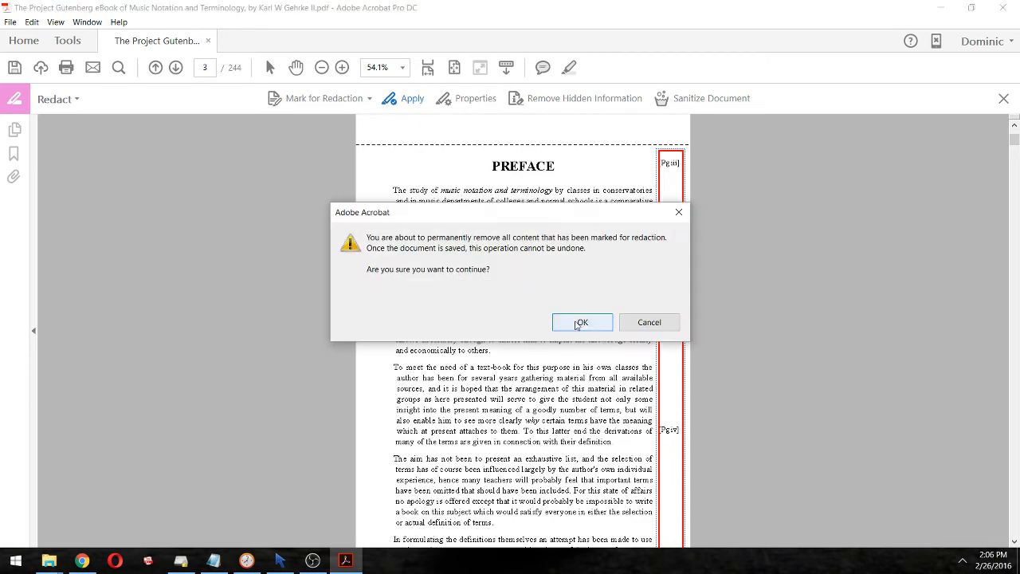
left_click(582, 322)
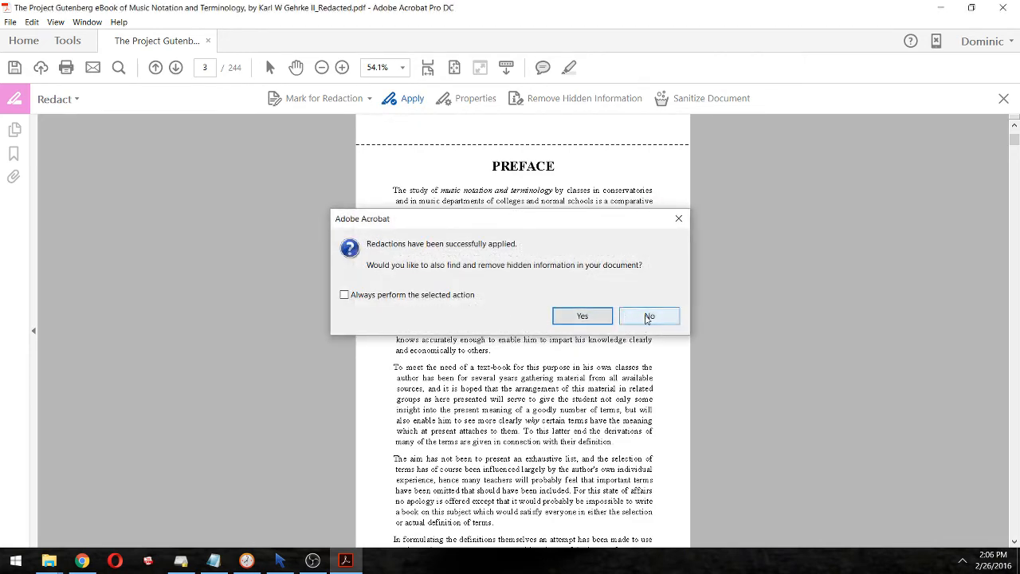
left_click(651, 316)
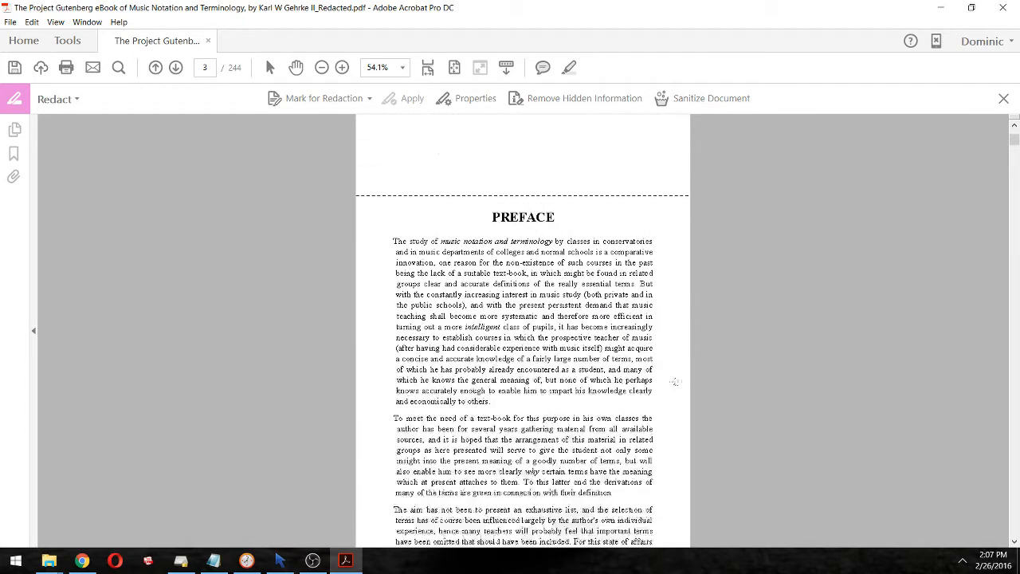
Step: Drag a redaction rectangle over several lines of the Preface's first paragraph
scroll("down", 3)
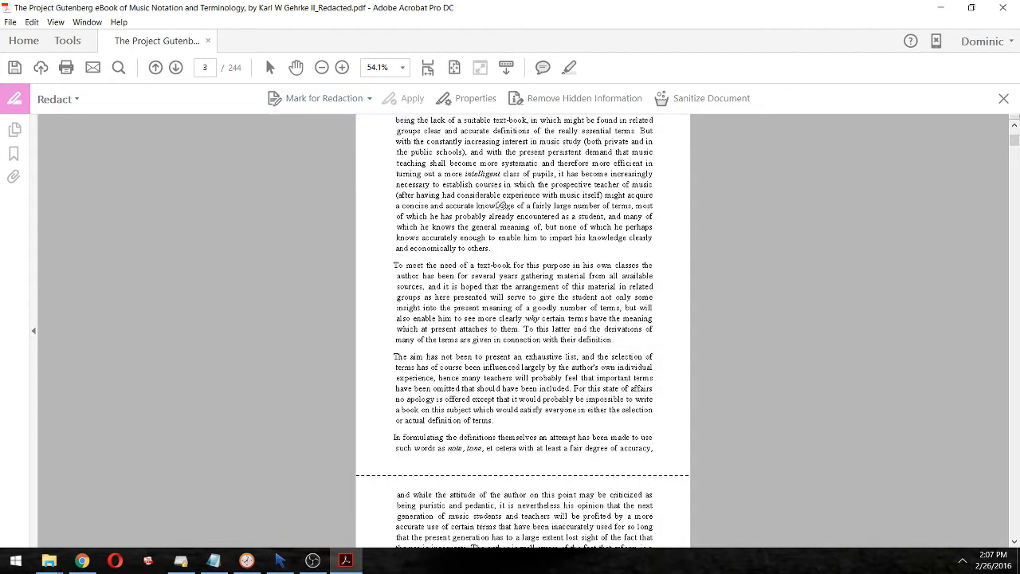
left_click_drag(395, 174, 475, 206)
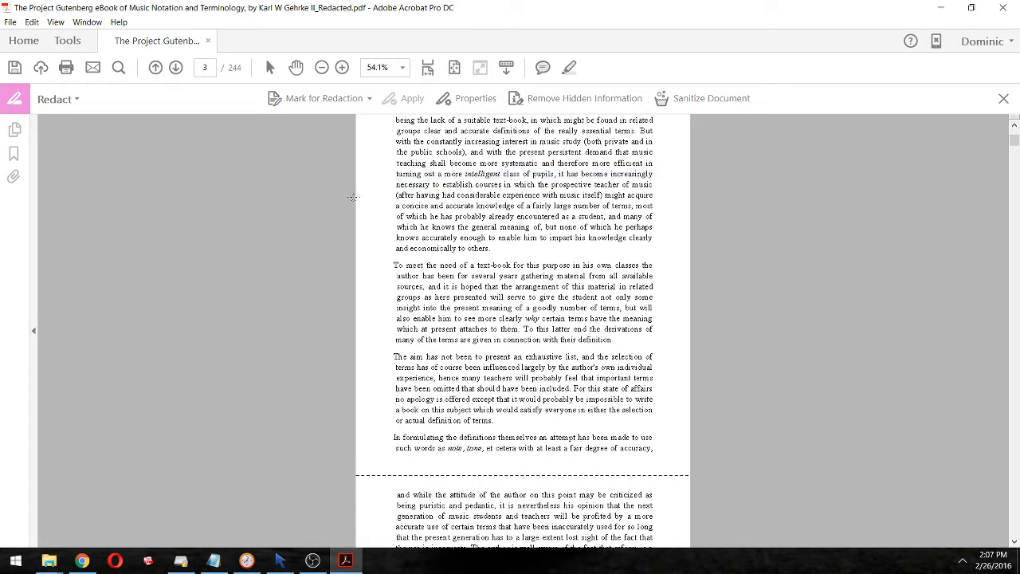
left_click_drag(397, 163, 501, 197)
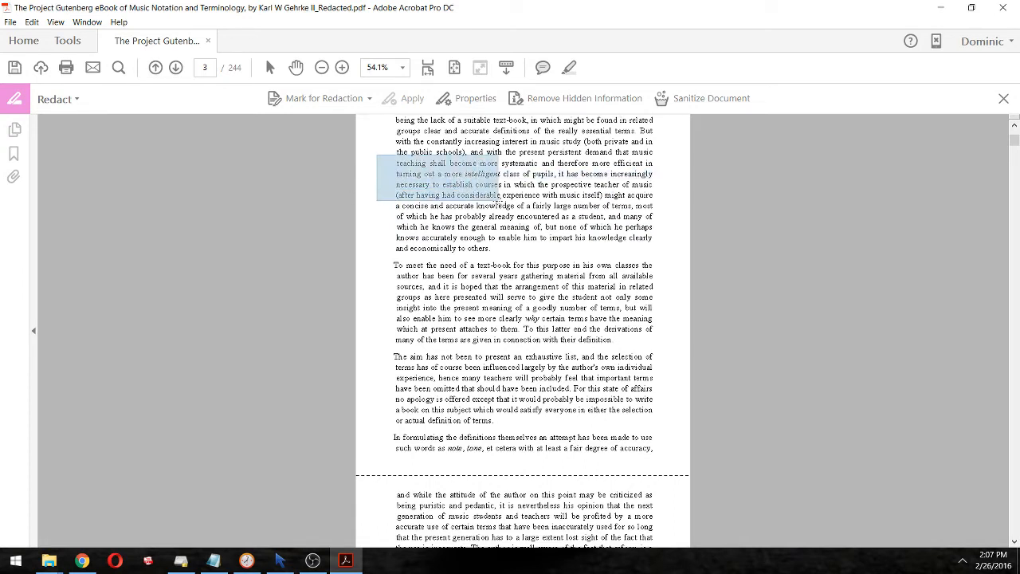
left_click(411, 99)
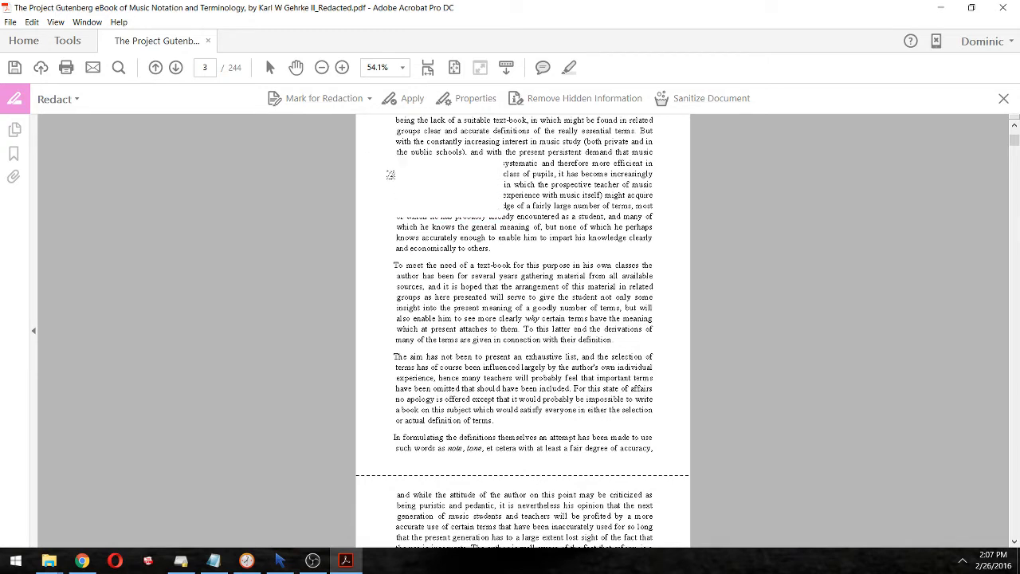
Step: Repeat the text-block mark across pages, specifying the range 1-244
right_click(391, 174)
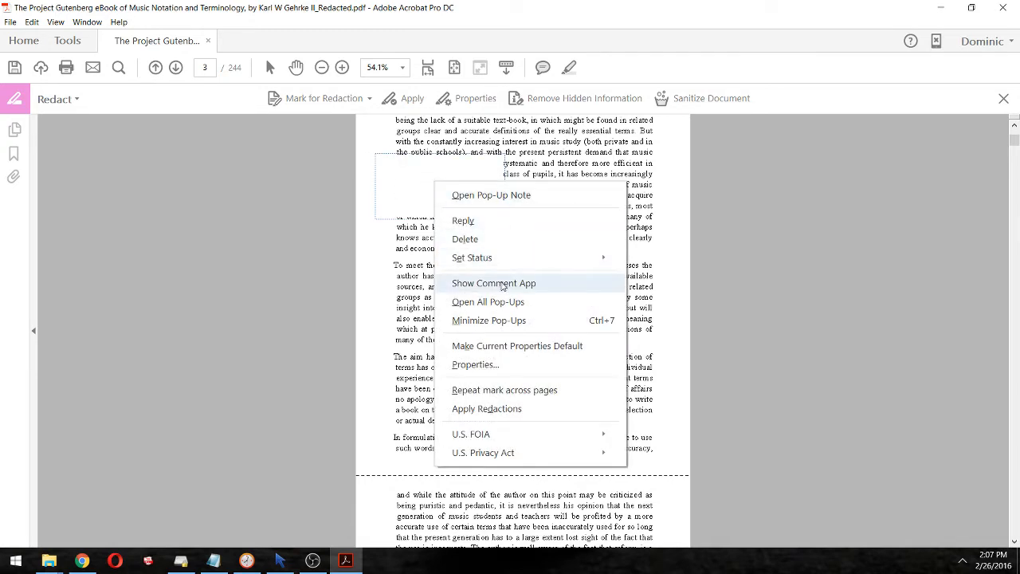
left_click(504, 389)
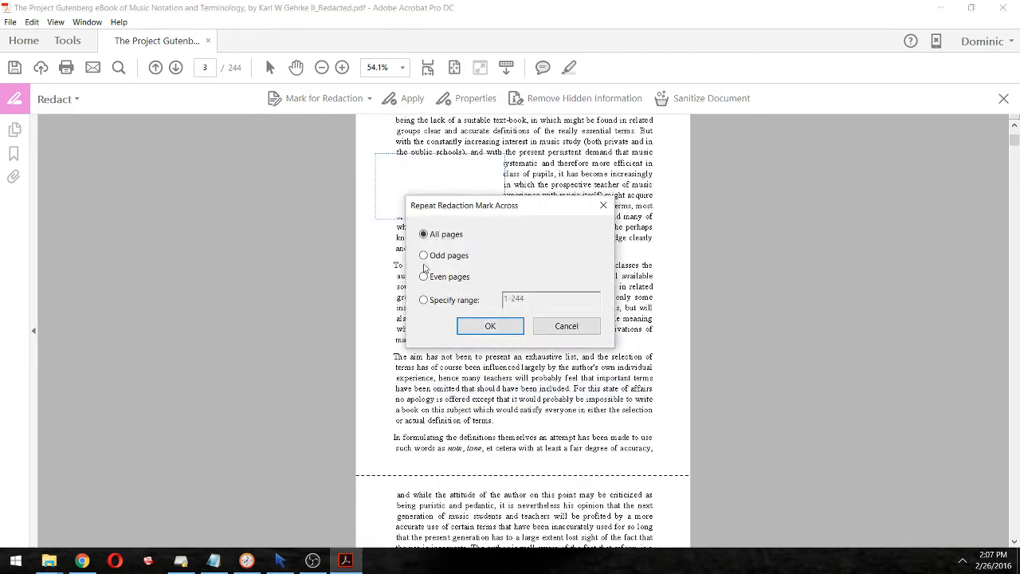
left_click(424, 300)
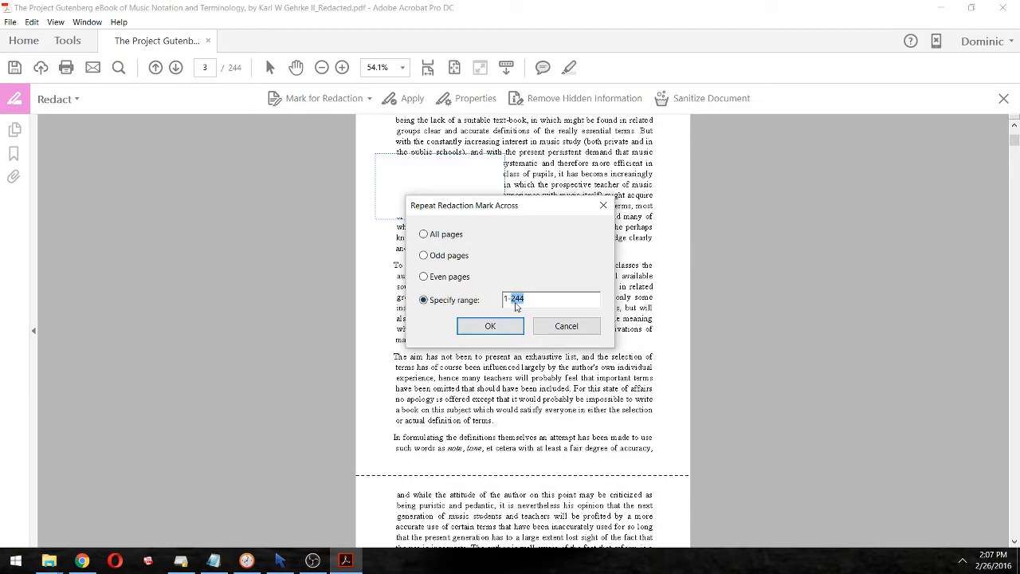
left_click(491, 325)
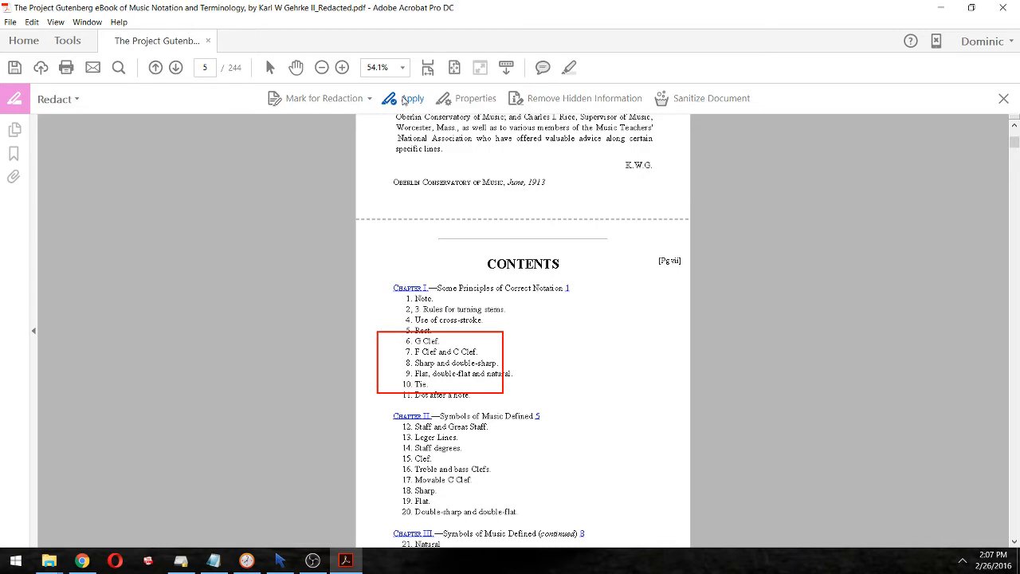
Step: Apply the repeated redactions and answer No to removing hidden information
left_click(412, 99)
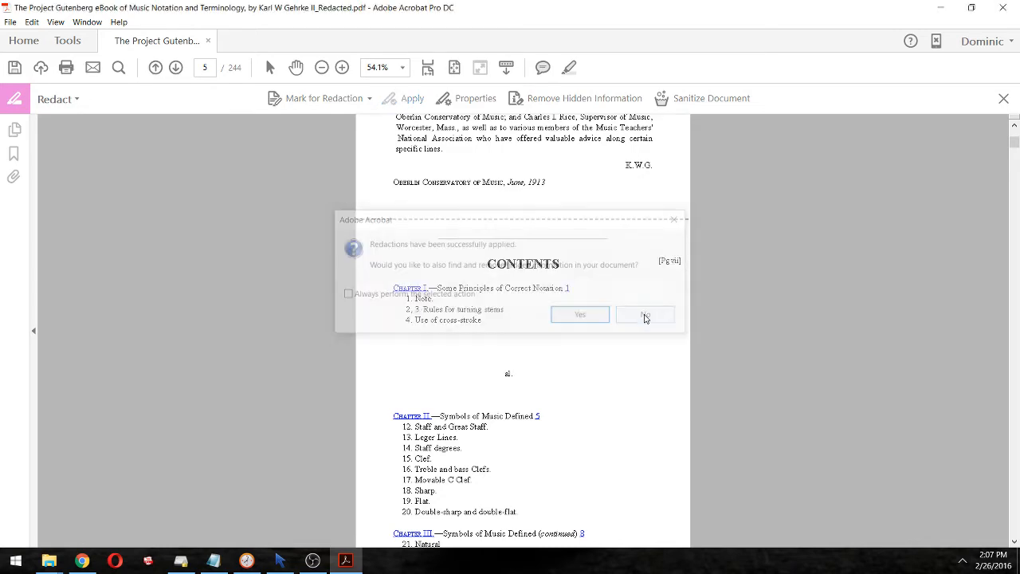
left_click(644, 314)
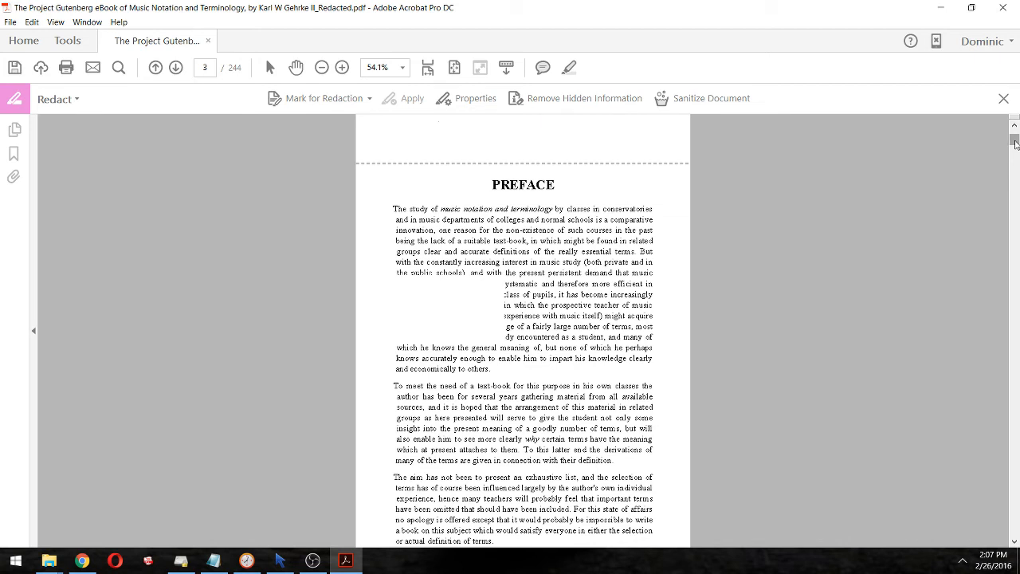
mouse_move(56, 39)
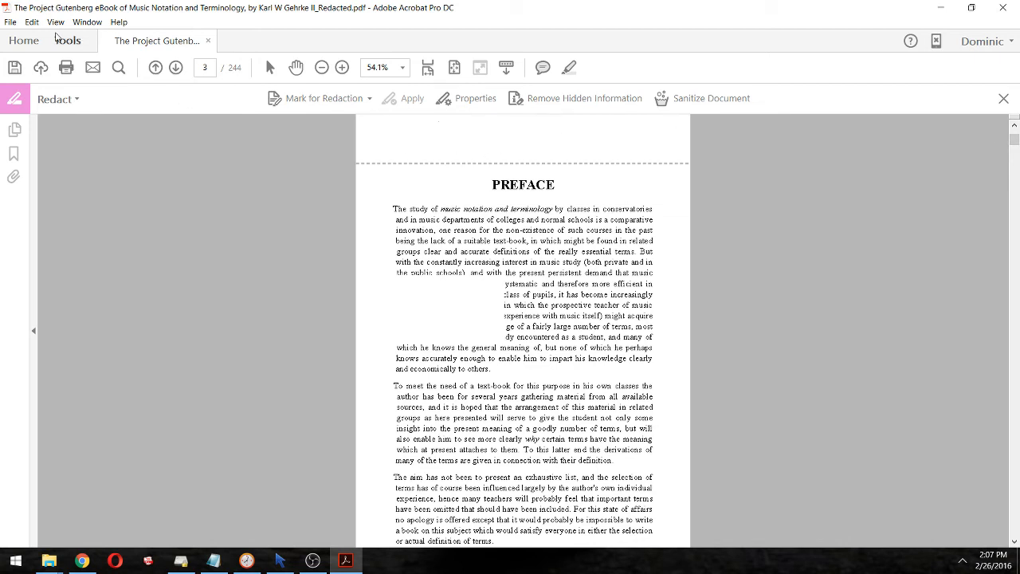
mouse_move(411, 16)
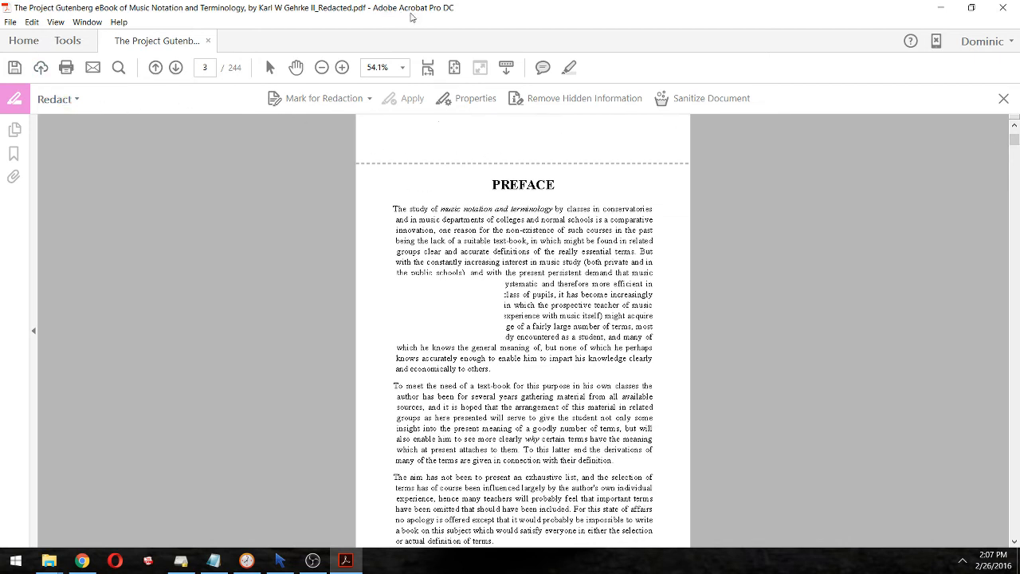